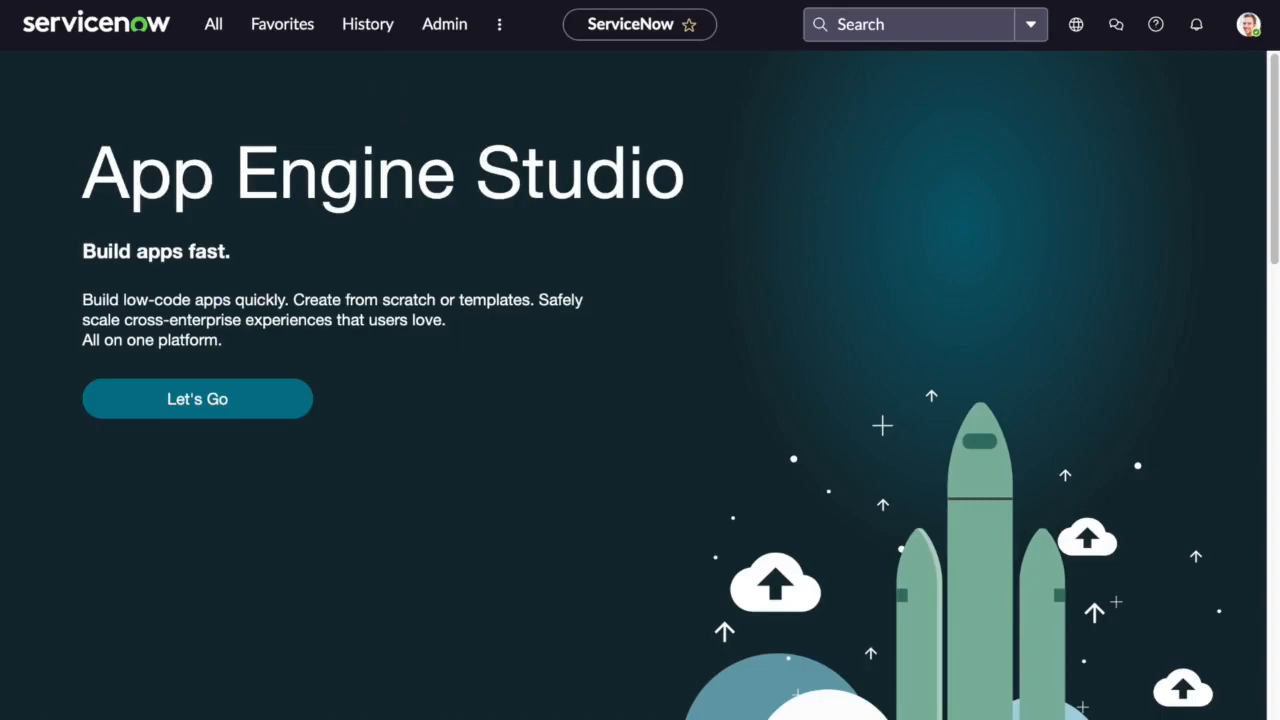
Filter the navigator for 'work order' and bring up the System Definition UI Actions list
{"action": "type", "text": "work order"}
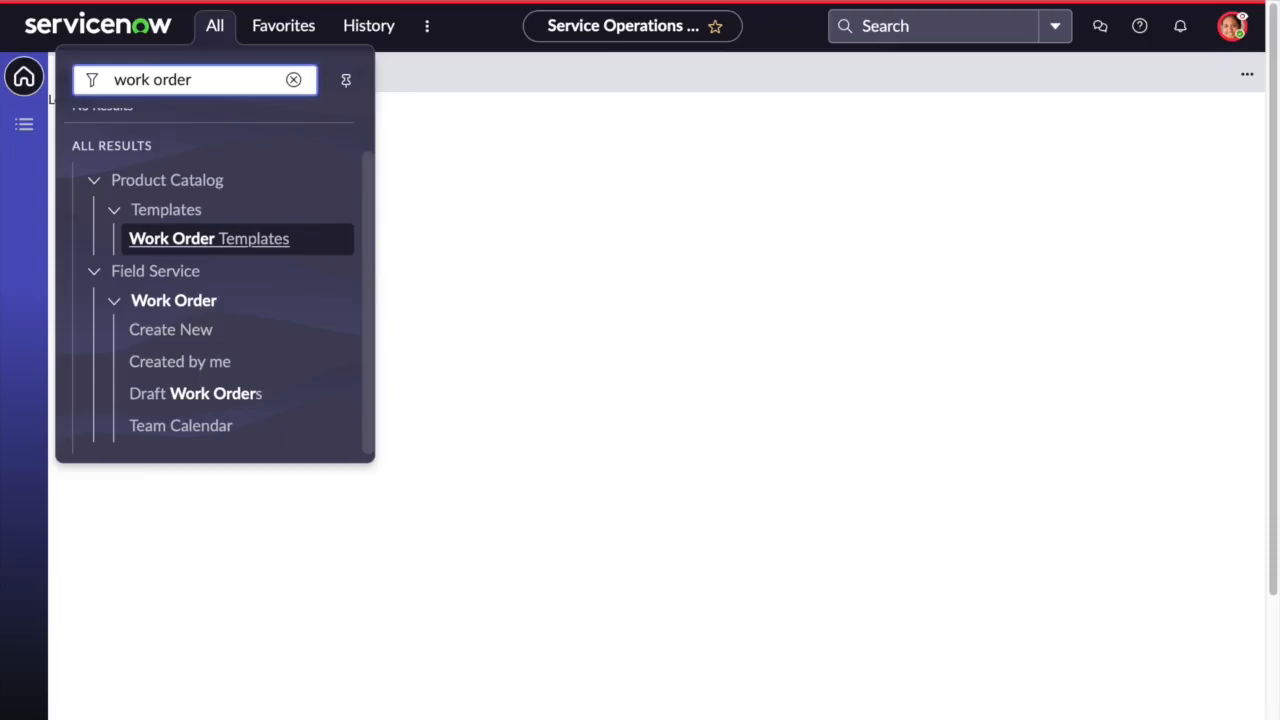
{"action": "left_click", "coordinate": [294, 80]}
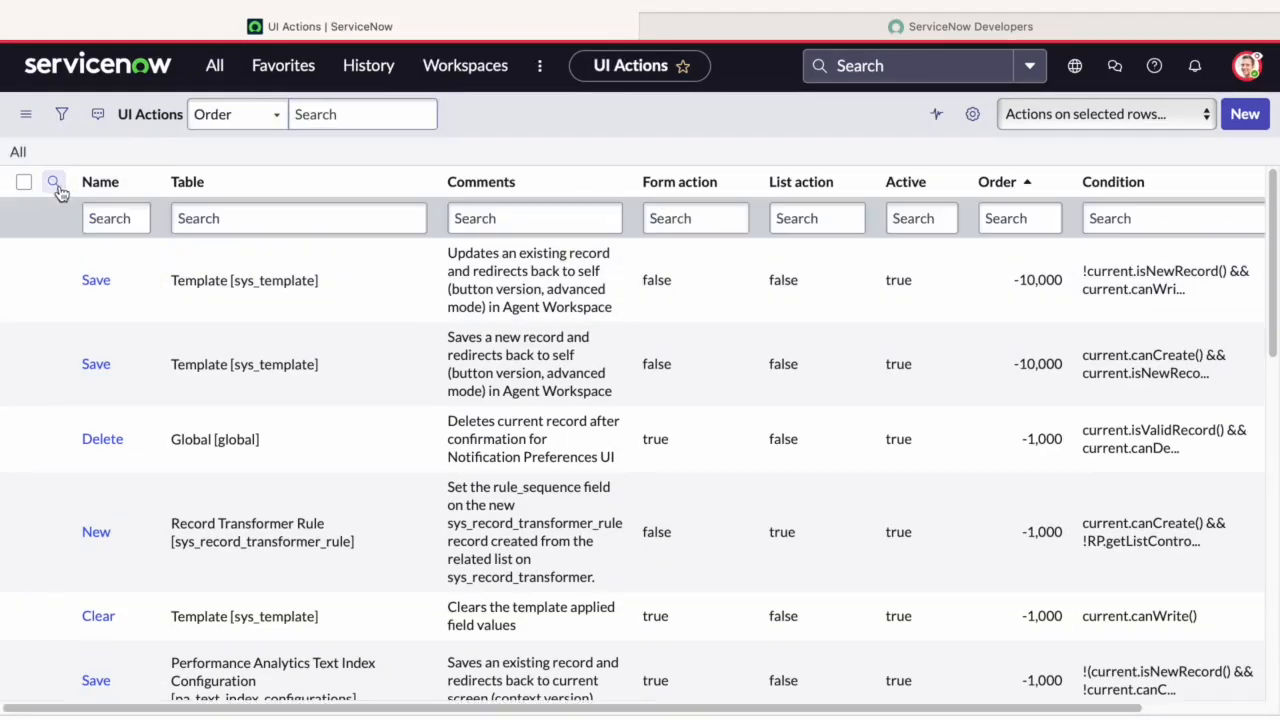
Filter the UI Actions list by Name 'create work', leaving only Create Work Order for Case
{"action": "type", "text": "ate work"}
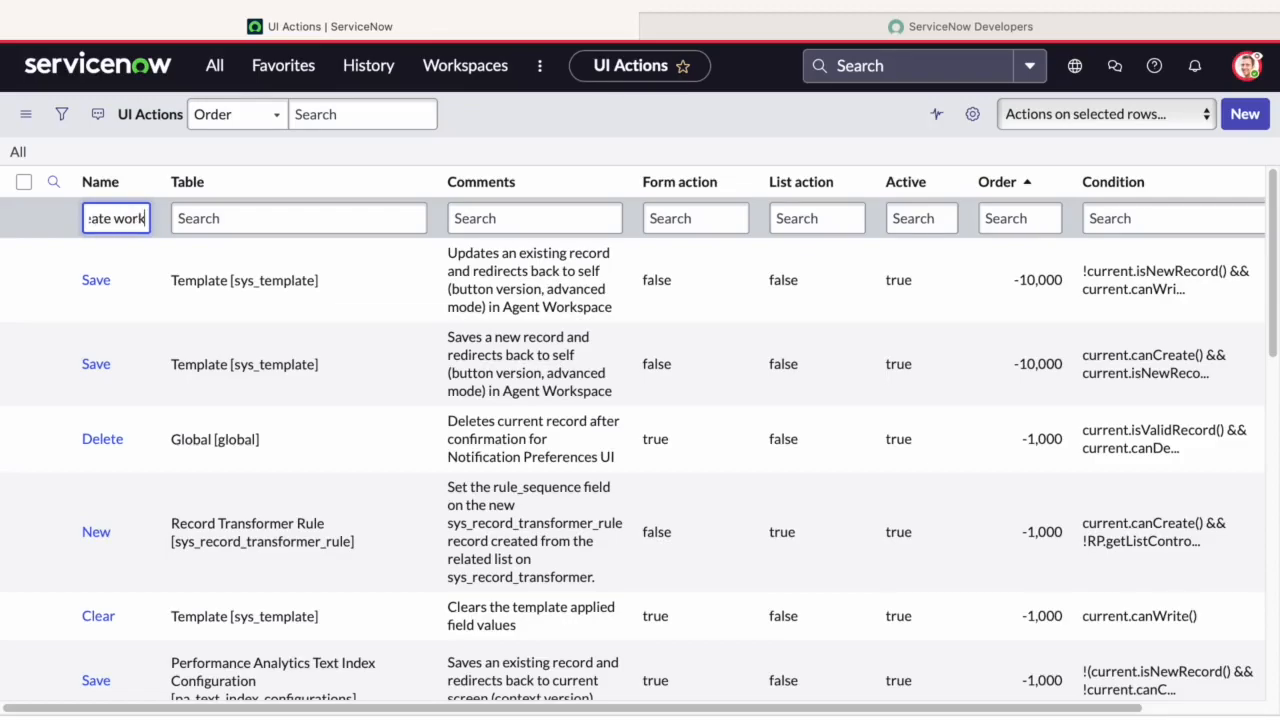
{"action": "key", "text": "Enter"}
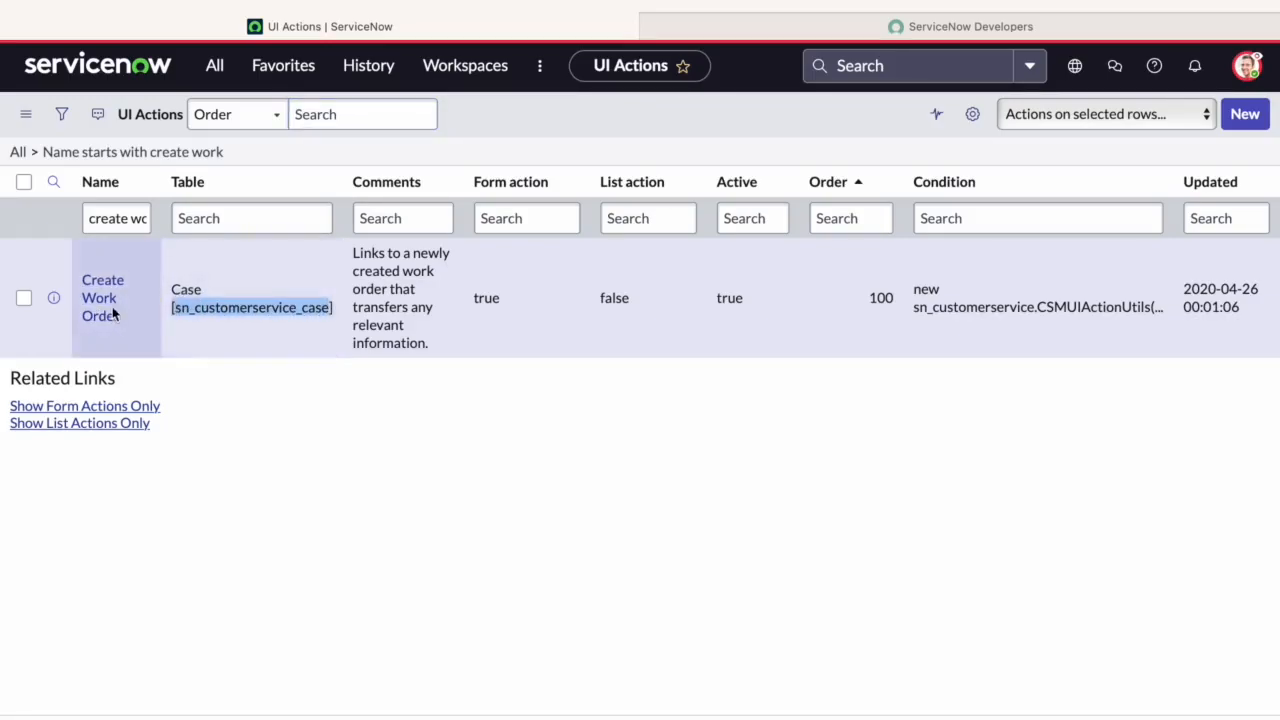
Review the Create Work Order UI action's Condition and Script fields
{"action": "left_click", "coordinate": [102, 296]}
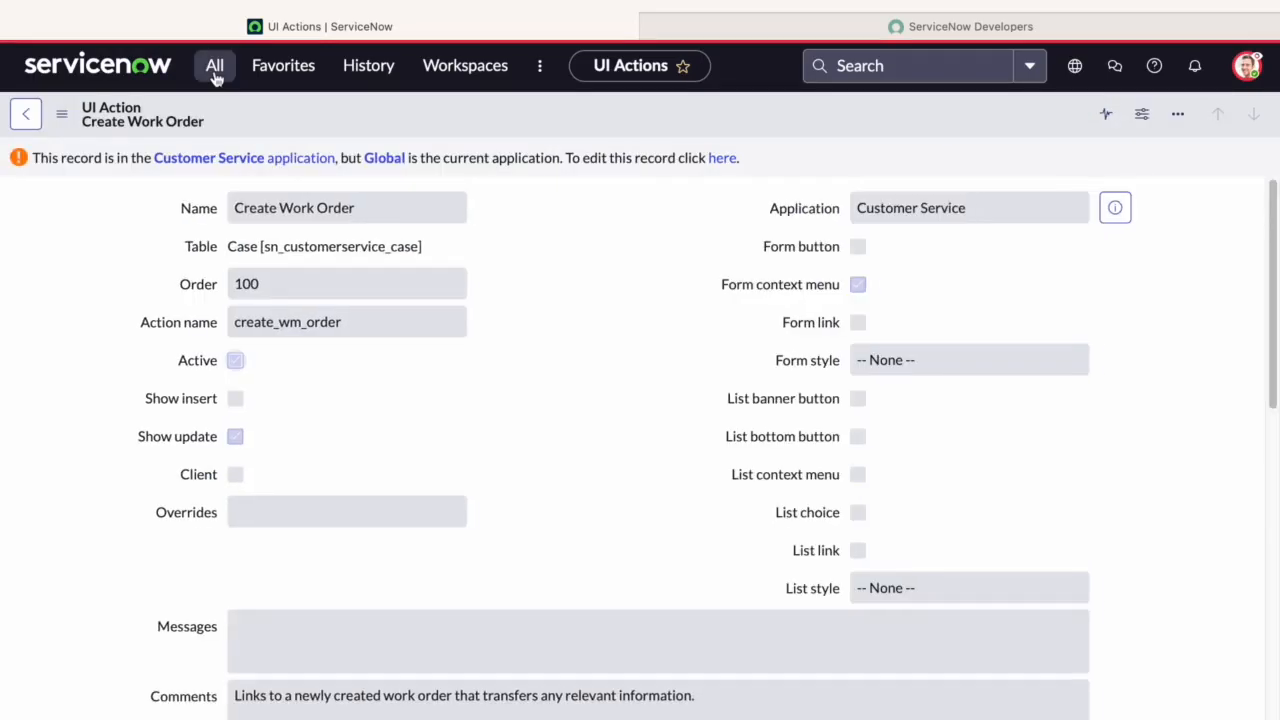
{"action": "scroll", "scroll_direction": "down", "scroll_amount": 3}
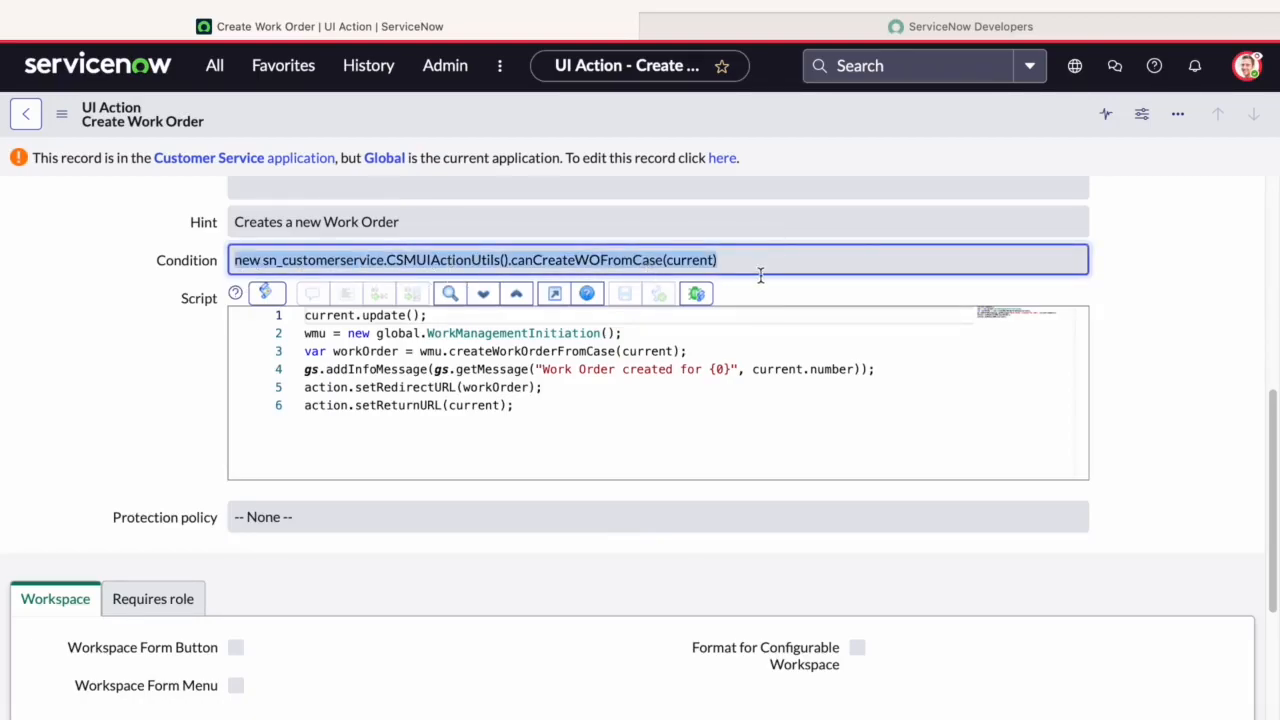
{"action": "mouse_move", "coordinate": [744, 278]}
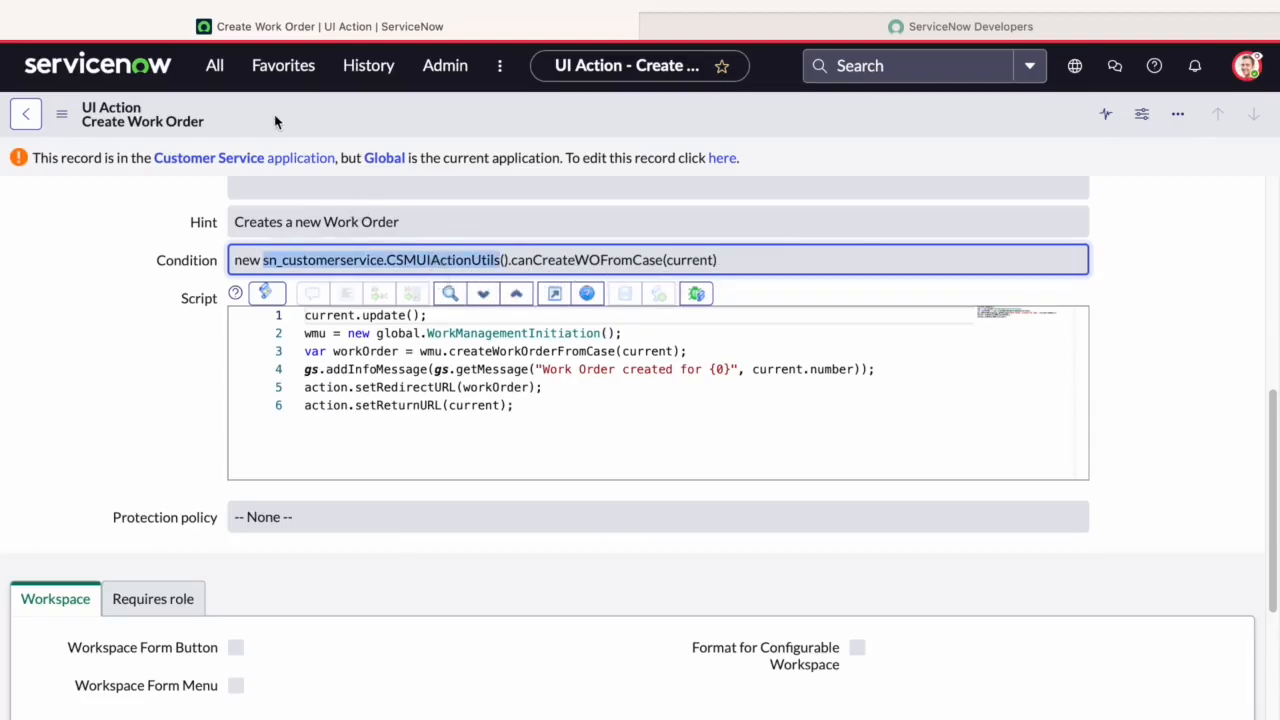
Filter the navigator for 'script i', reach Script Includes and inspect CSMUIActionUtils for canCreateWOFromCase
{"action": "type", "text": "sc"}
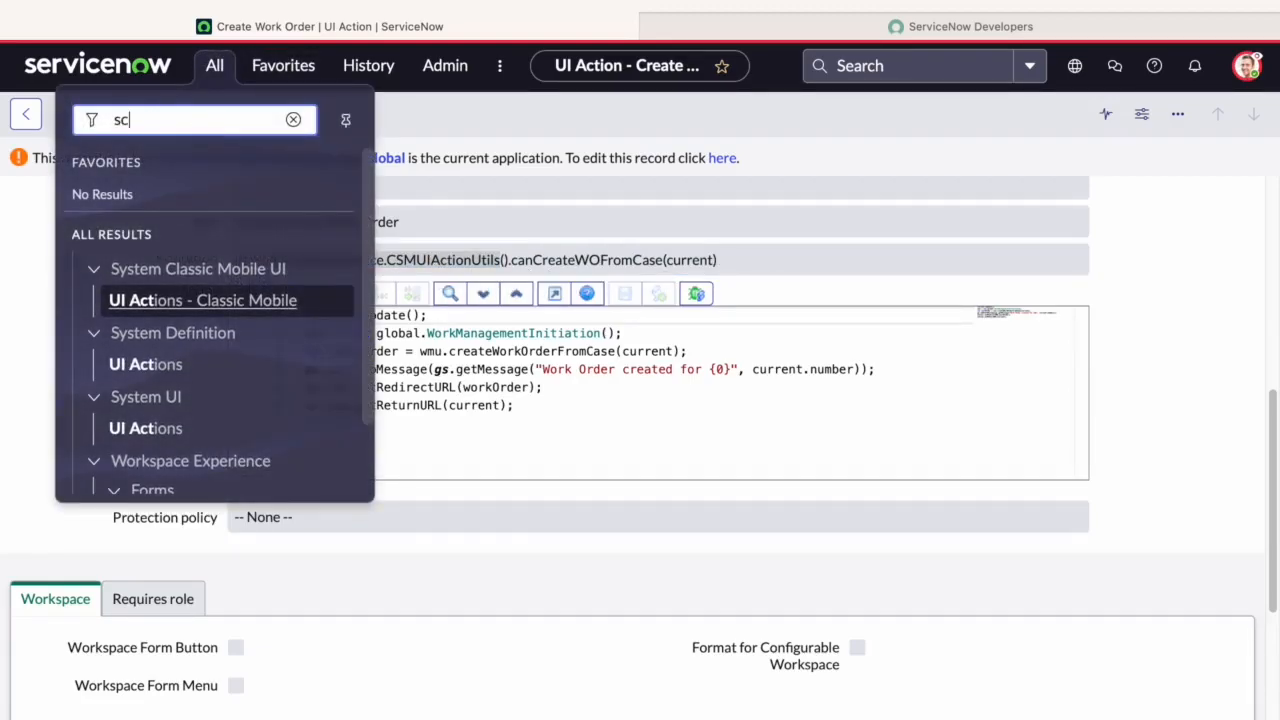
{"action": "type", "text": "script i"}
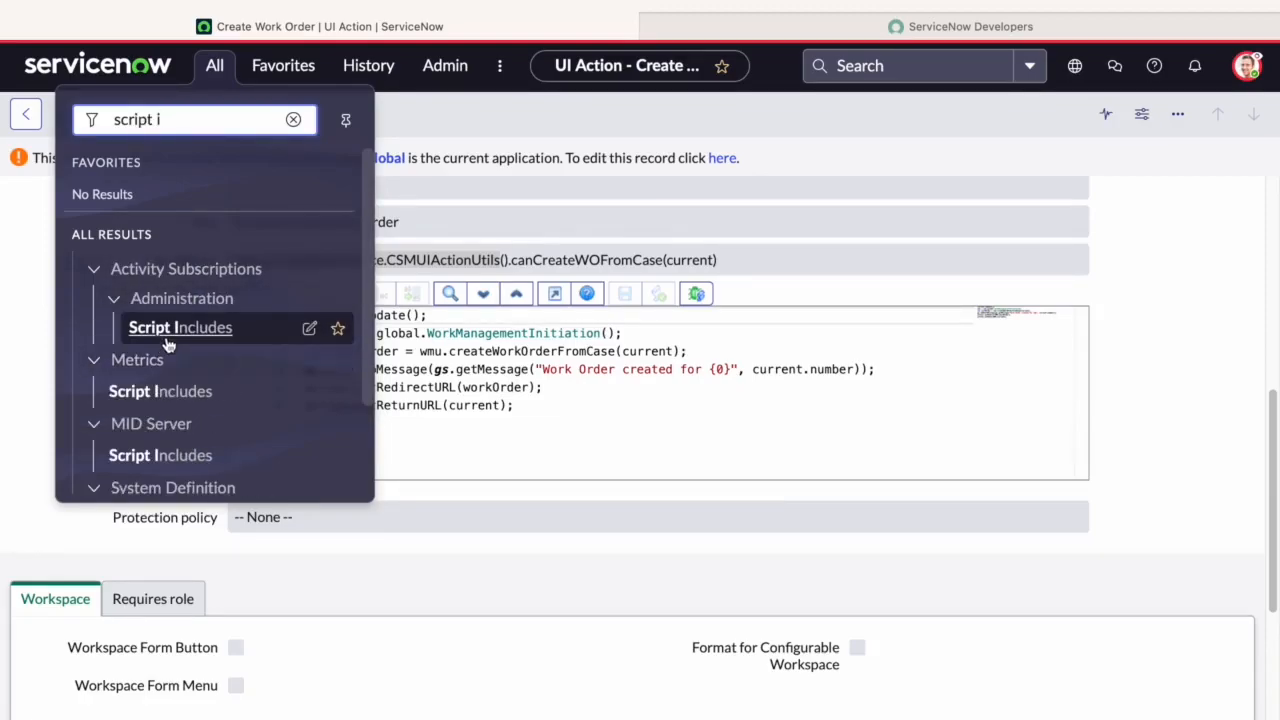
{"action": "left_click", "coordinate": [180, 328]}
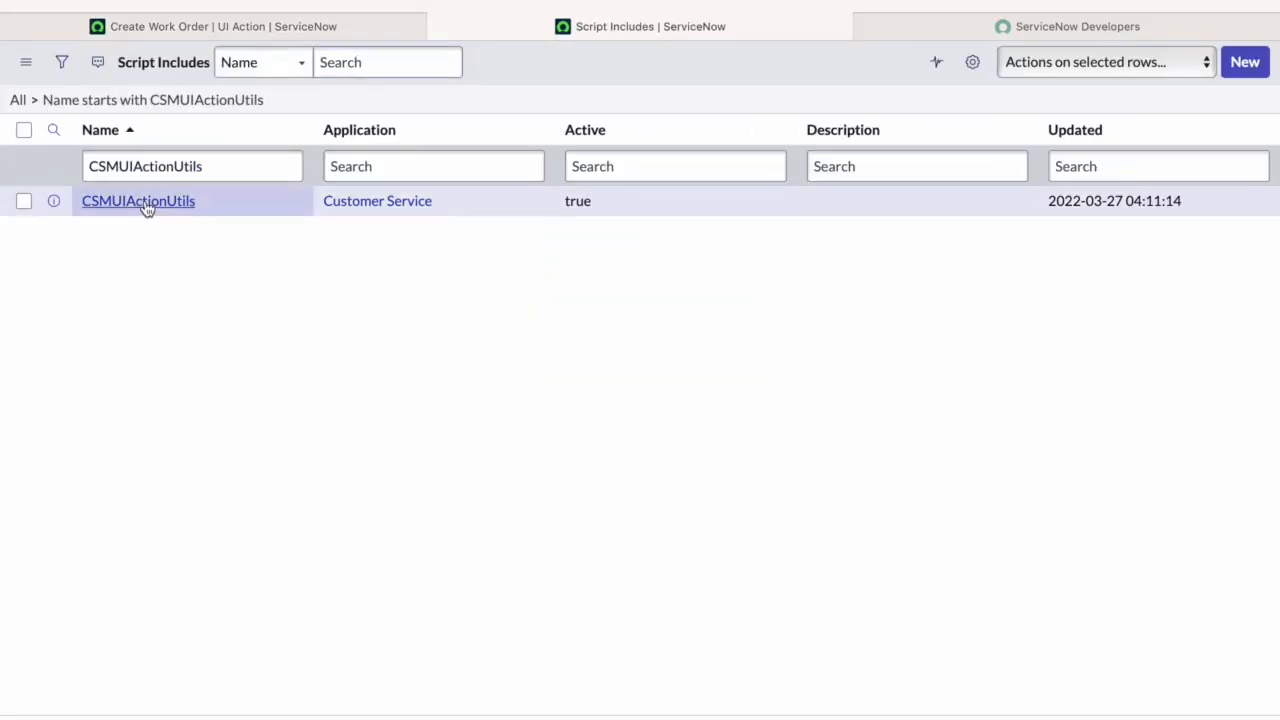
{"action": "left_click", "coordinate": [138, 200]}
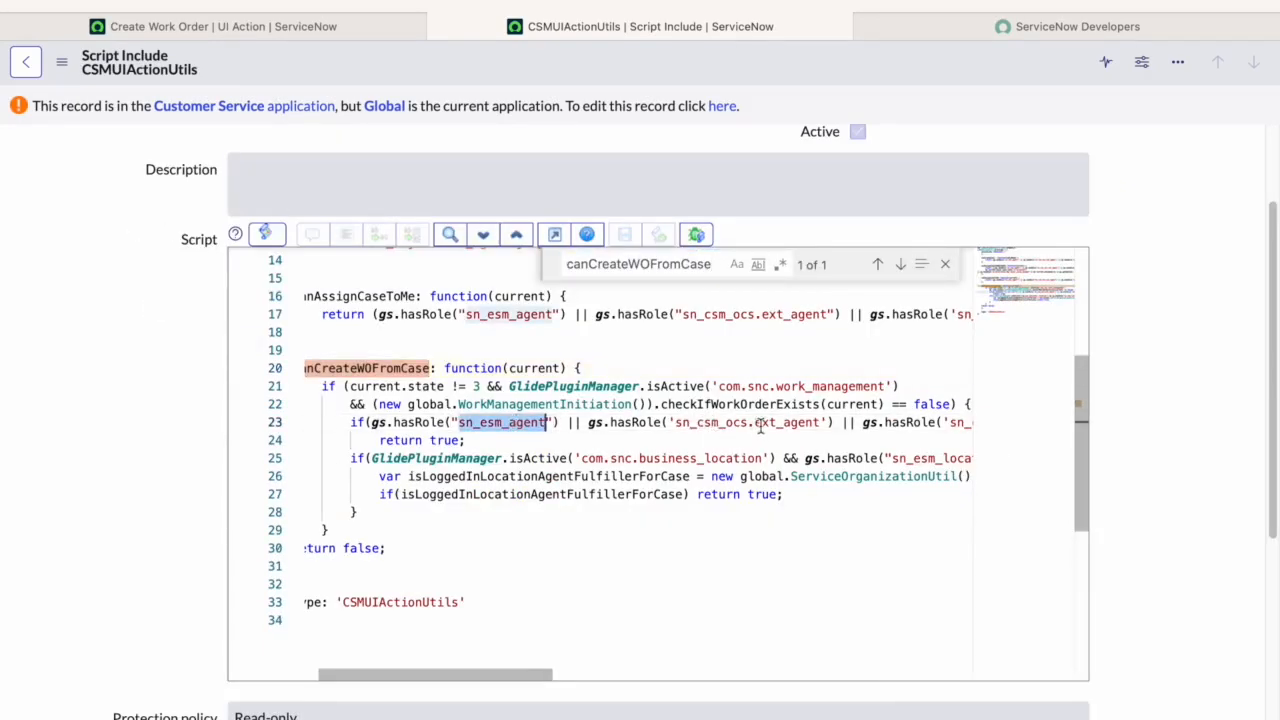
{"action": "left_click", "coordinate": [960, 26]}
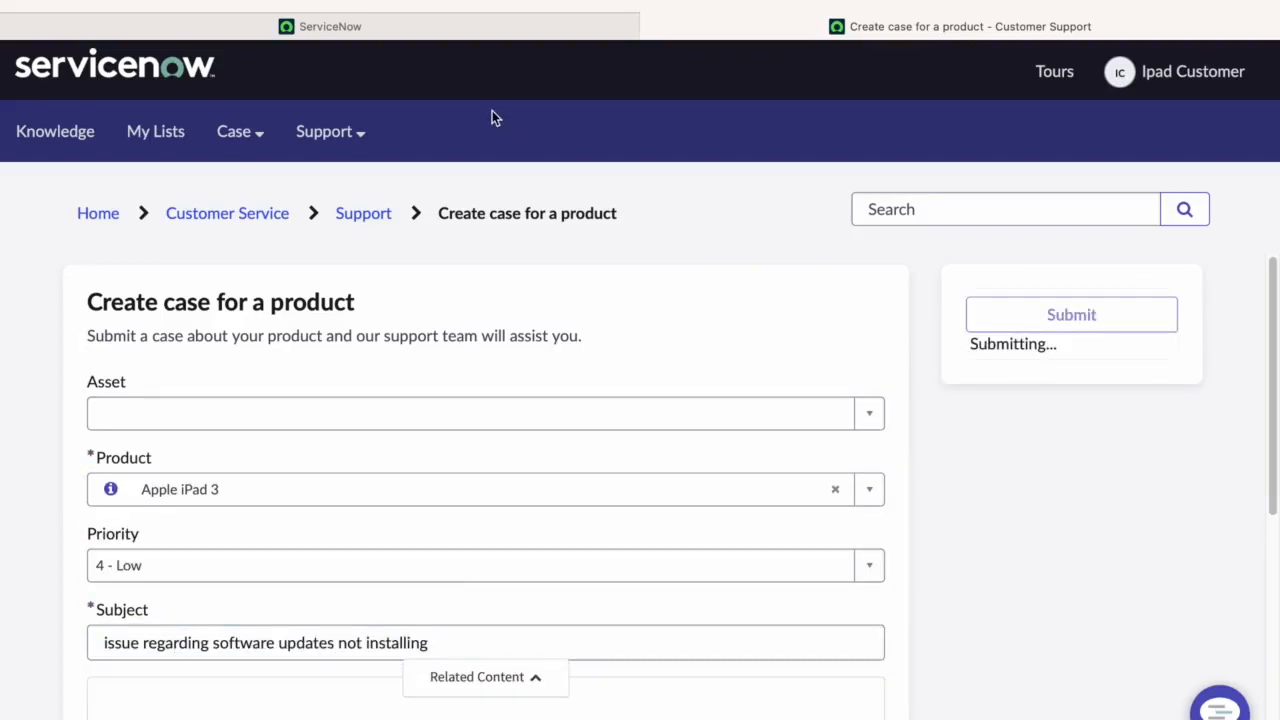
Search the Cases list for number CS0001029 and bring up that case record
{"action": "left_click", "coordinate": [1072, 314]}
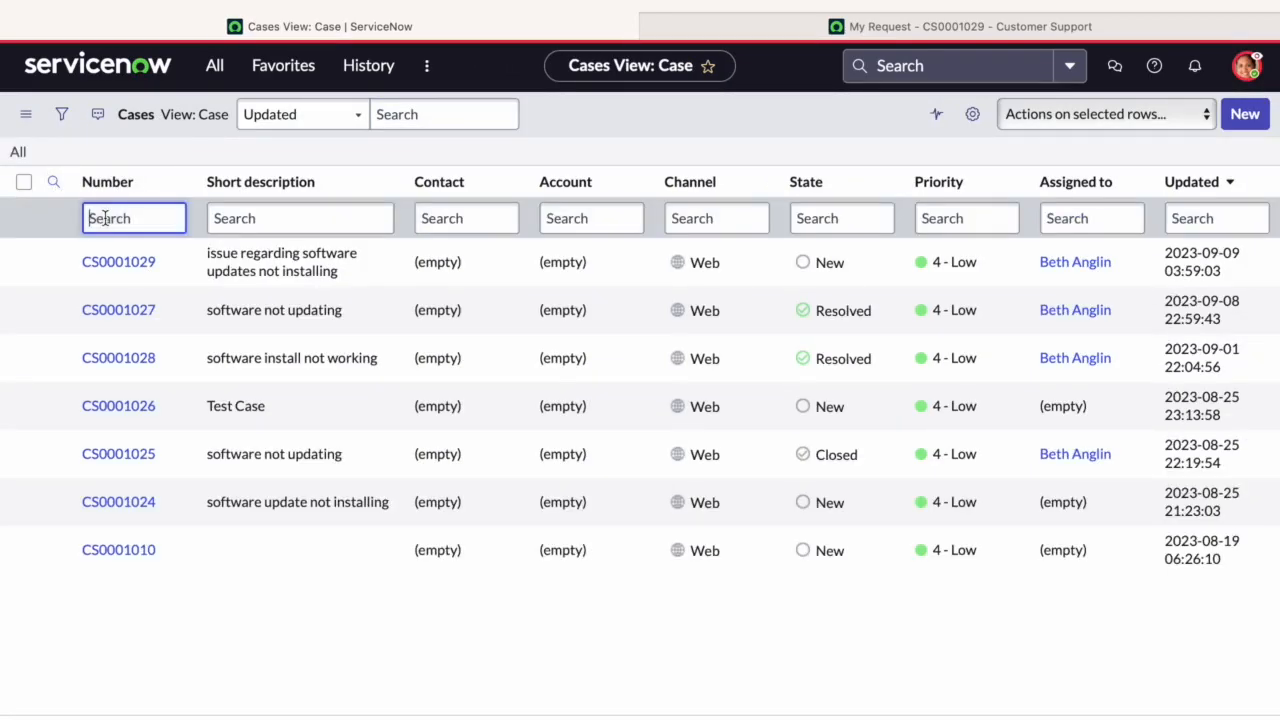
{"action": "type", "text": "CS0001029"}
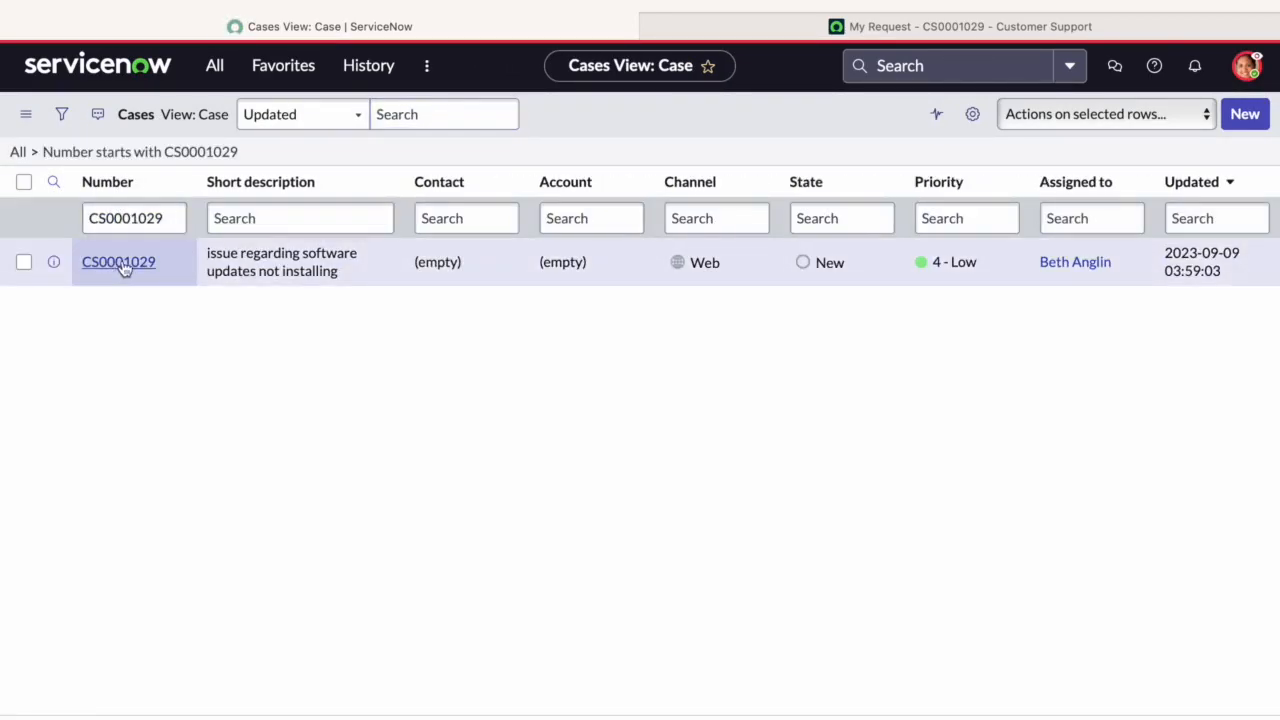
{"action": "left_click", "coordinate": [118, 260]}
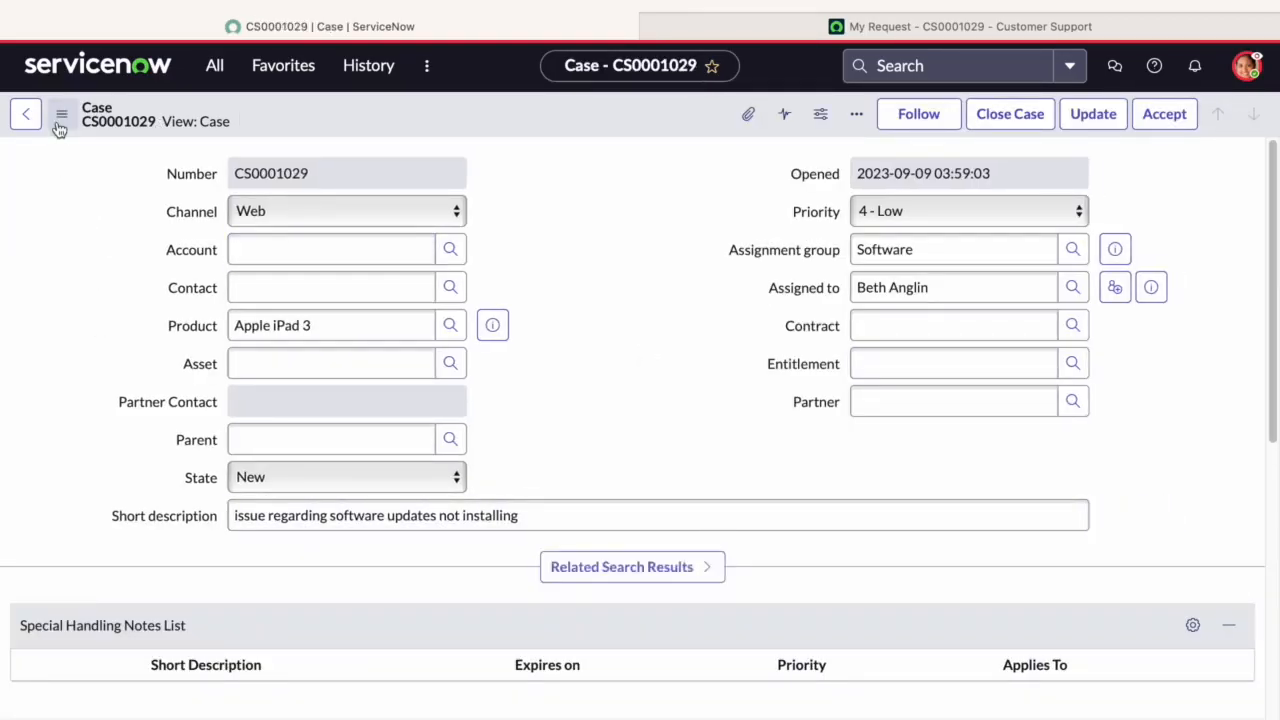
Run Create Work Order from the case context menu, producing WO0010004 in Draft state
{"action": "left_click", "coordinate": [60, 114]}
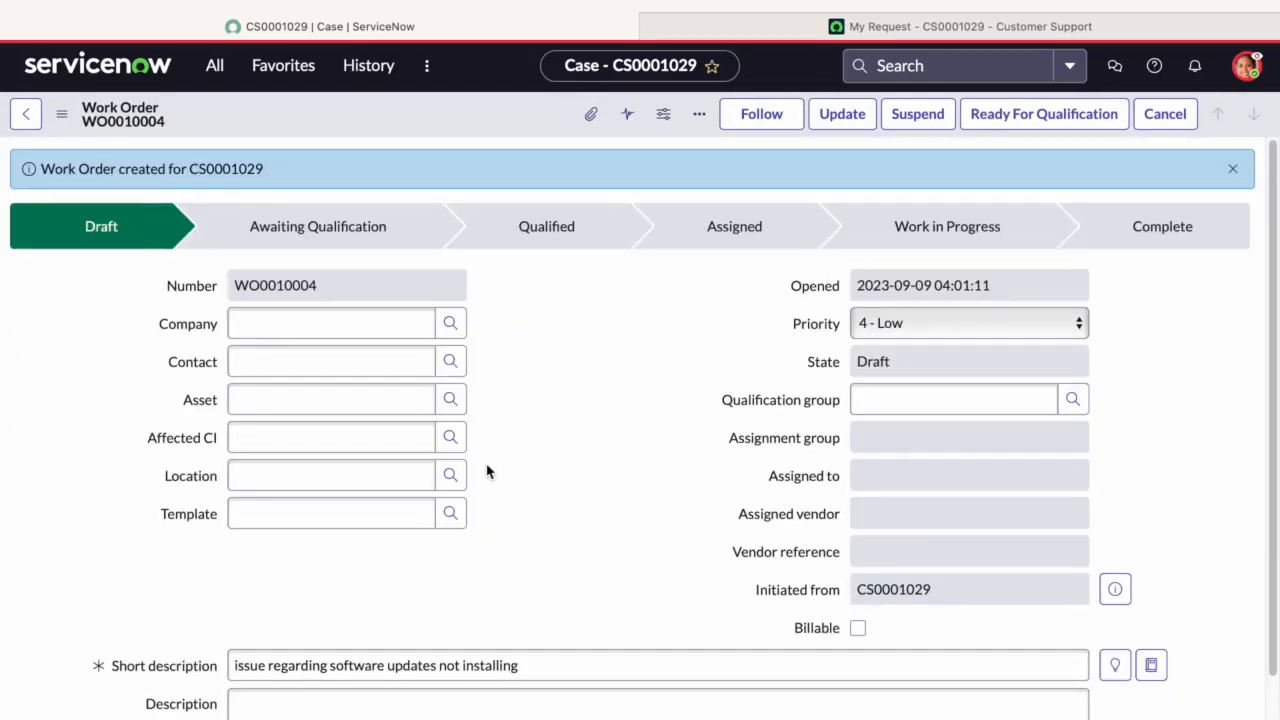
{"action": "left_click", "coordinate": [952, 400]}
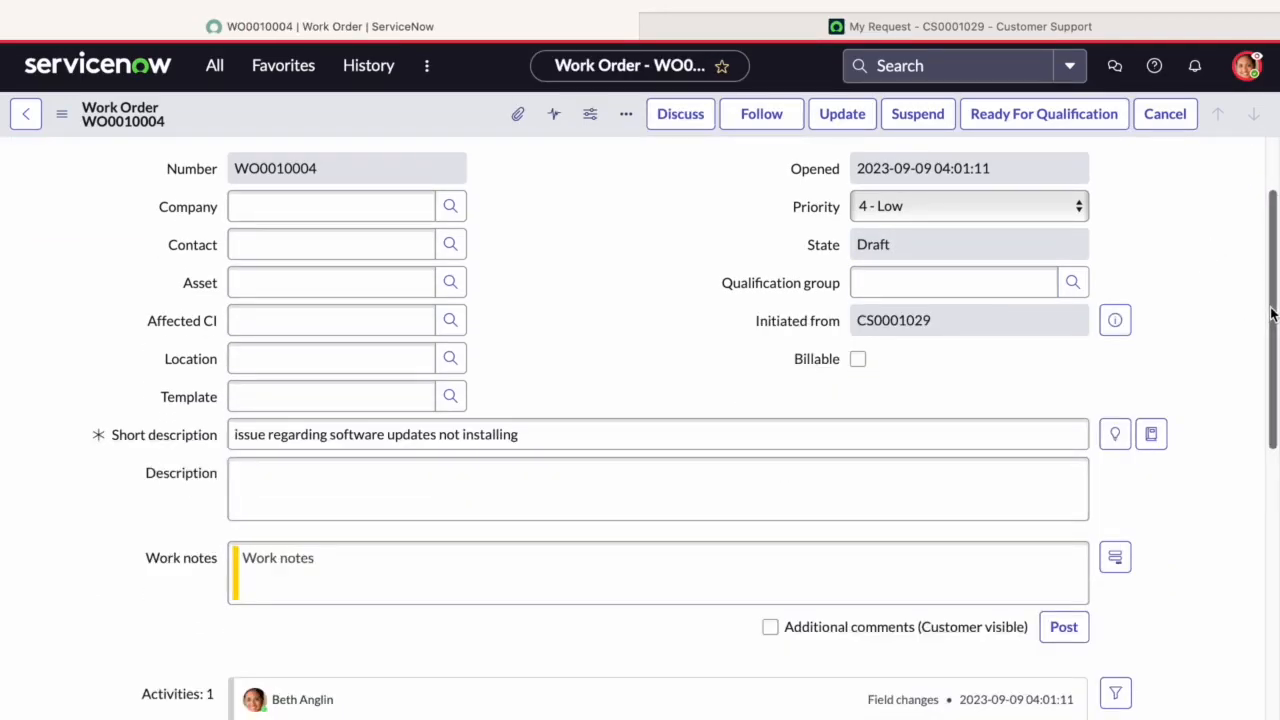
{"action": "scroll", "scroll_direction": "down", "scroll_amount": 3}
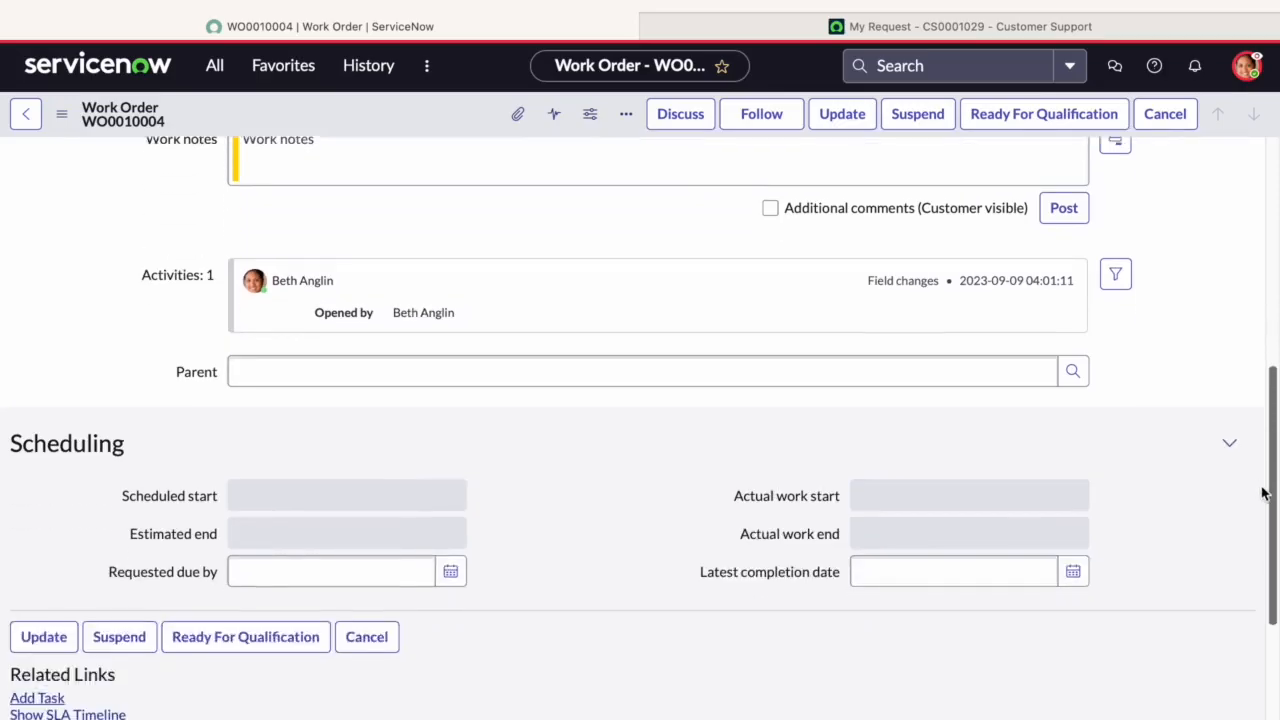
{"action": "scroll", "scroll_direction": "down", "scroll_amount": 3}
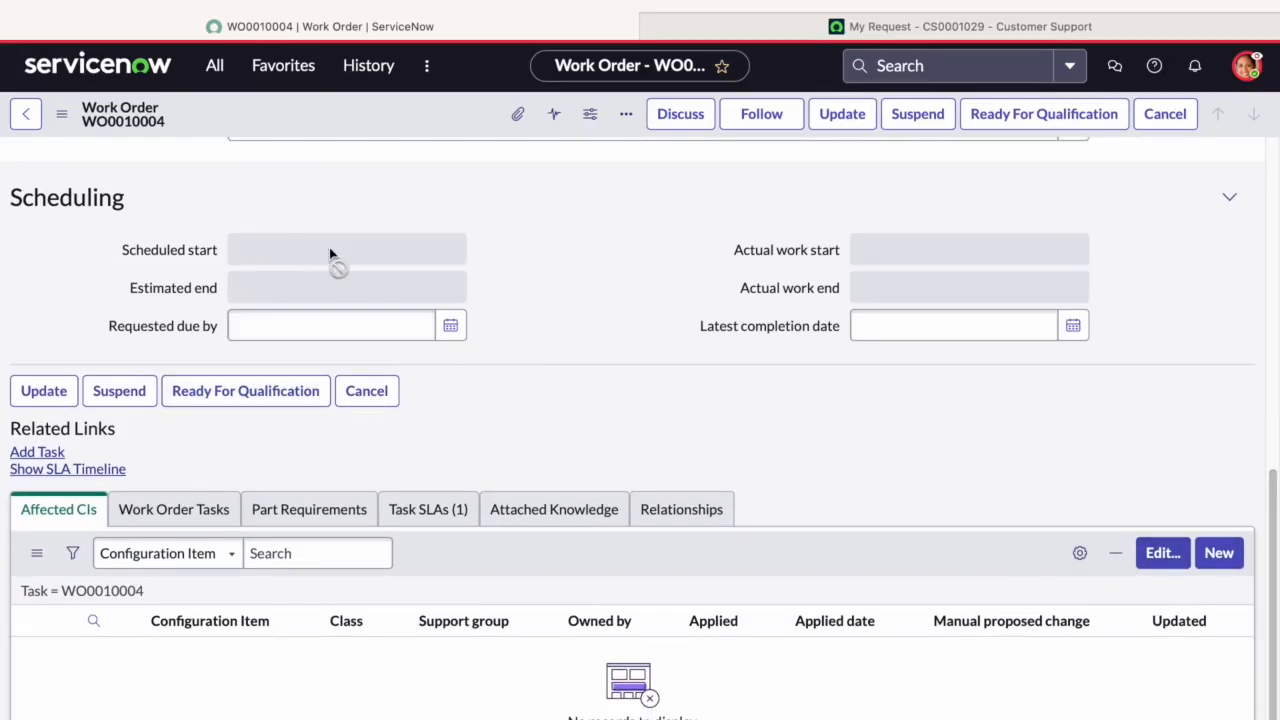
{"action": "mouse_move", "coordinate": [824, 392]}
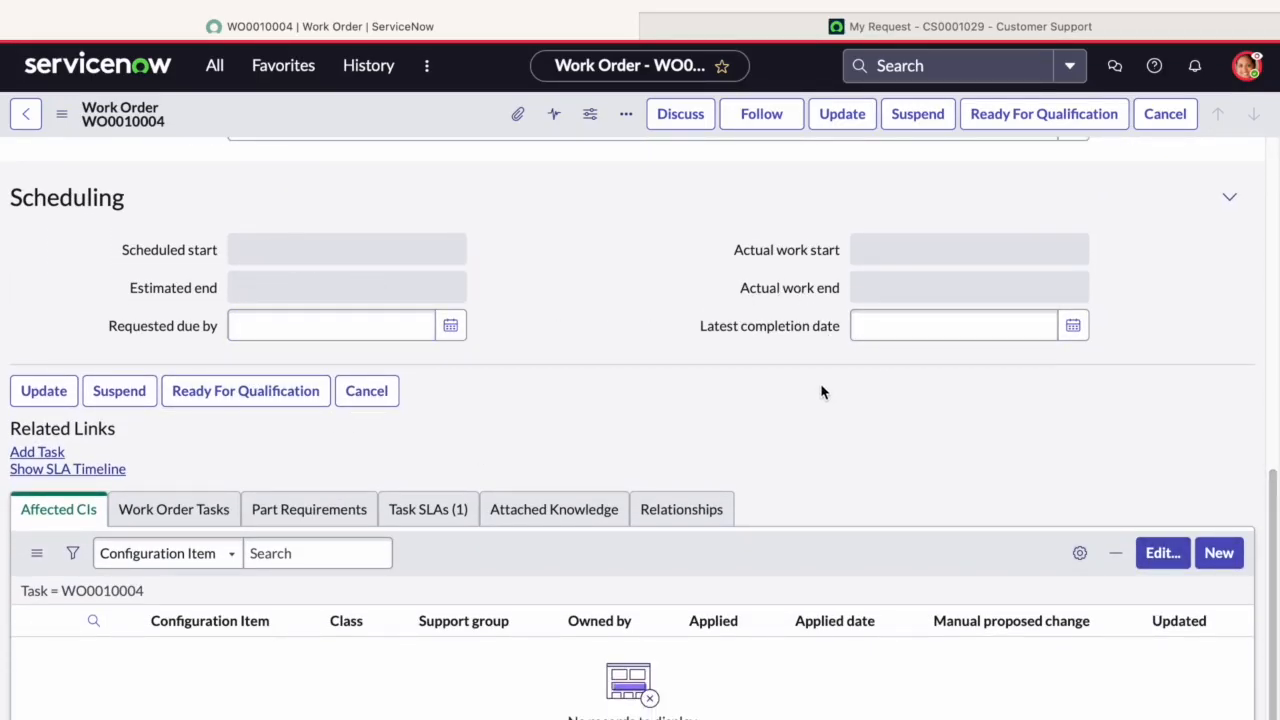
{"action": "mouse_move", "coordinate": [812, 398]}
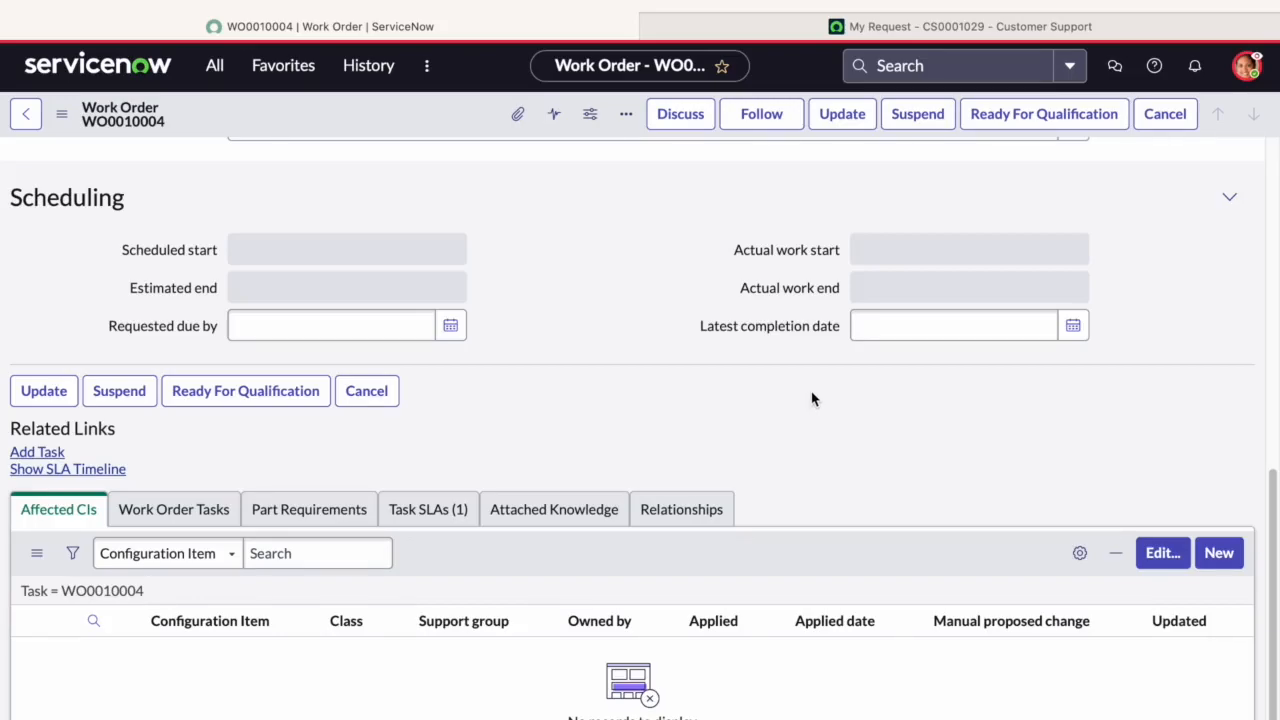
{"action": "mouse_move", "coordinate": [378, 310]}
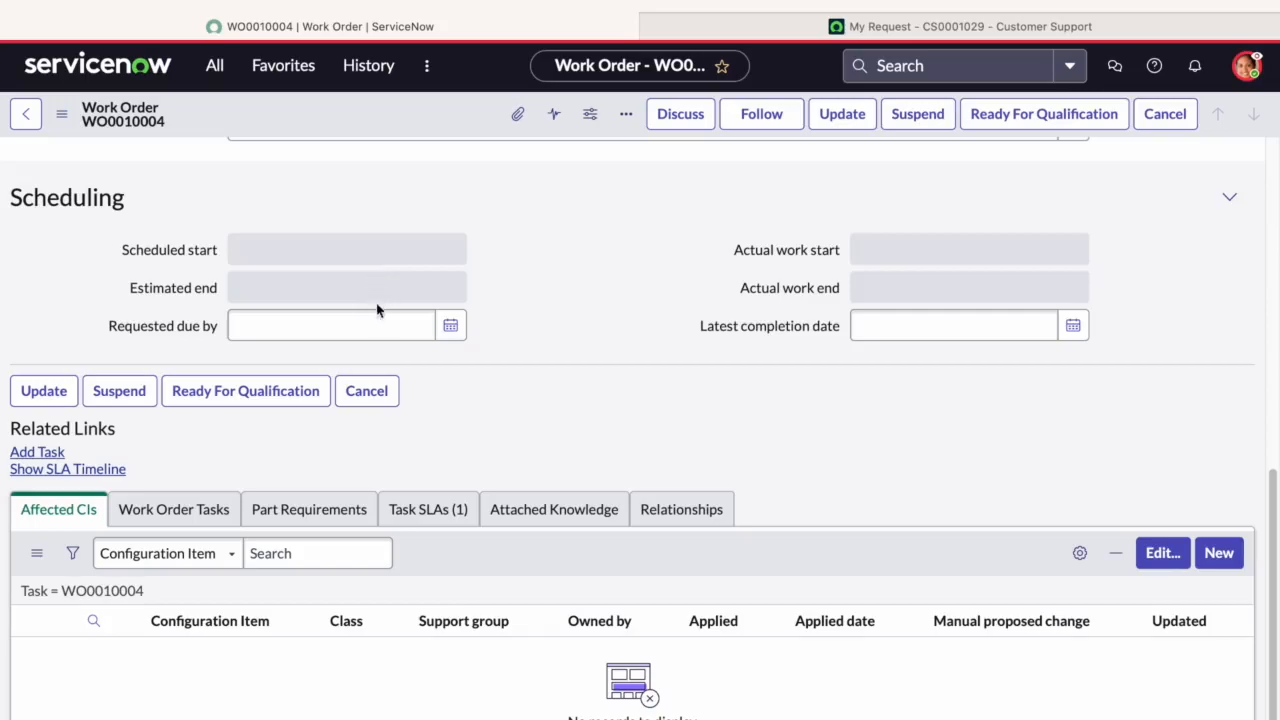
{"action": "mouse_move", "coordinate": [812, 398]}
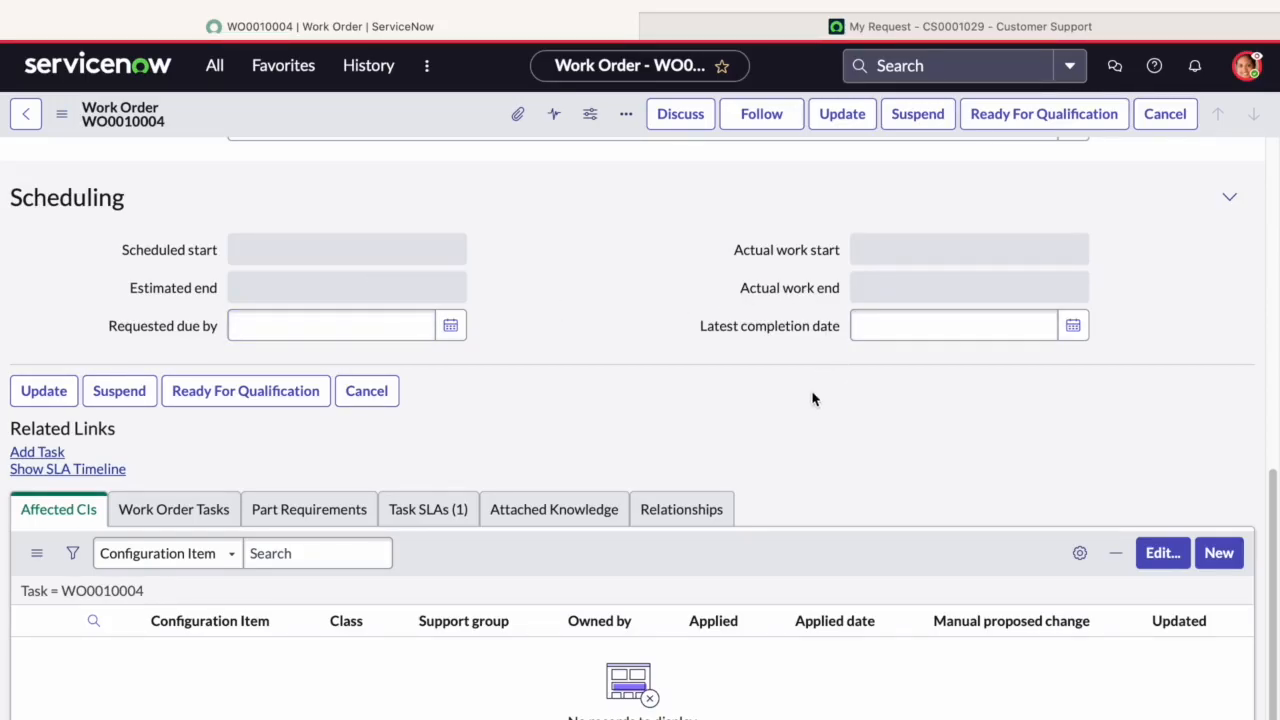
{"action": "mouse_move", "coordinate": [224, 480]}
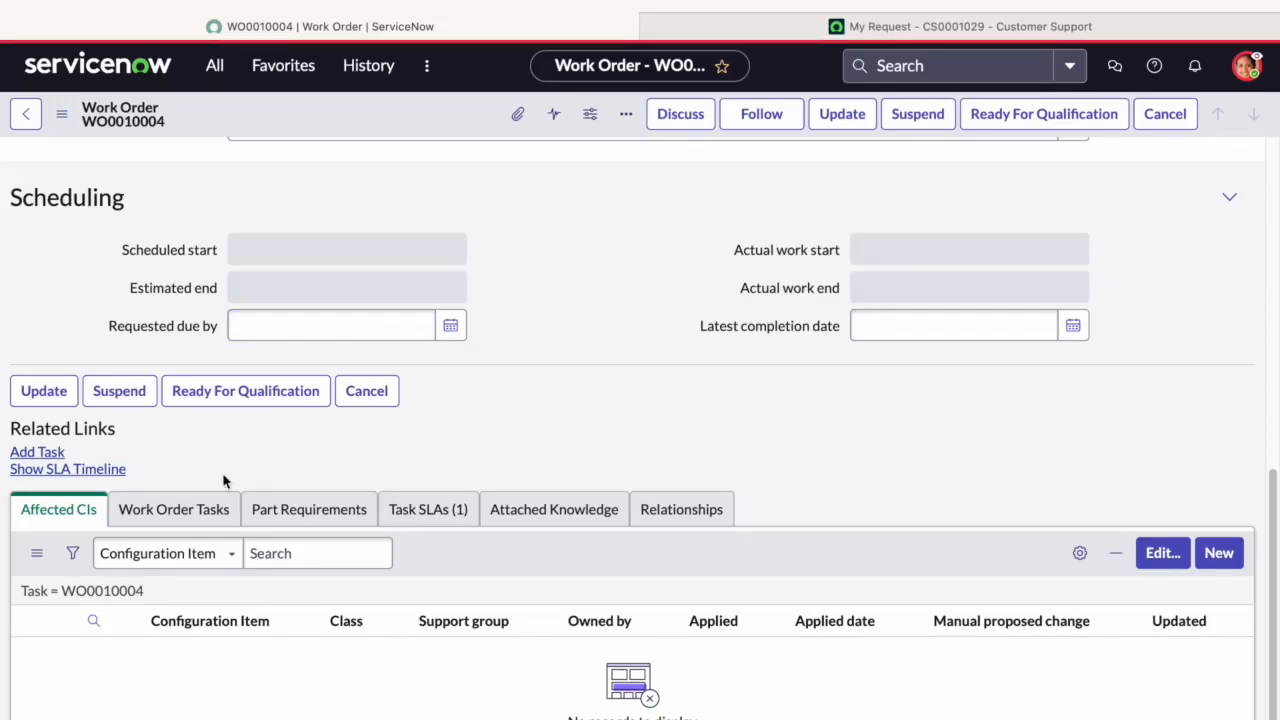
{"action": "left_click", "coordinate": [172, 510]}
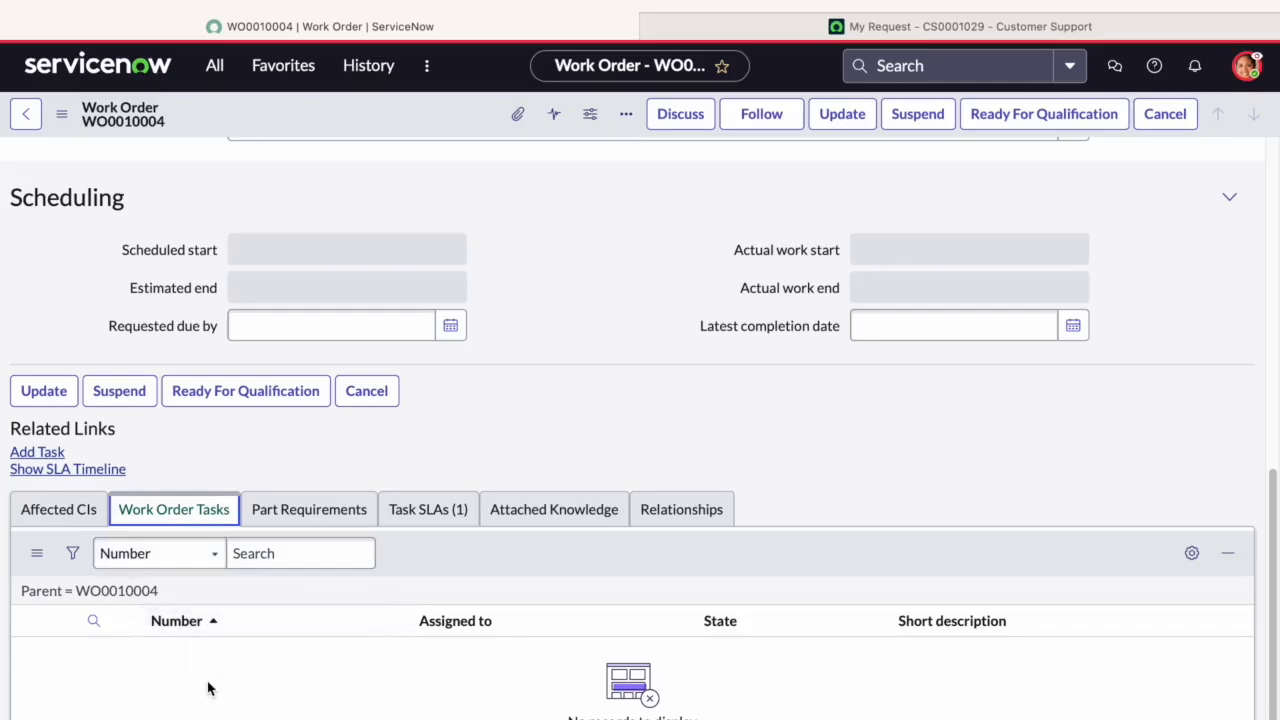
{"action": "left_click", "coordinate": [58, 510]}
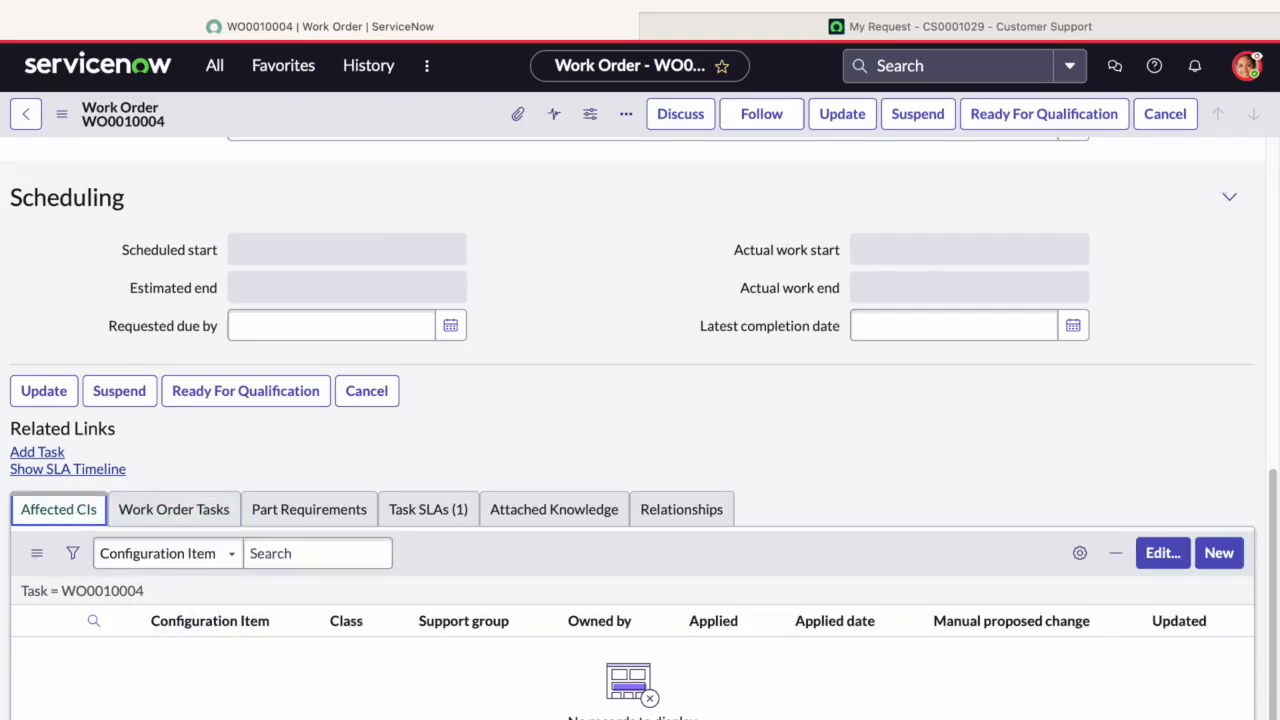
{"action": "scroll", "scroll_direction": "up", "scroll_amount": 3}
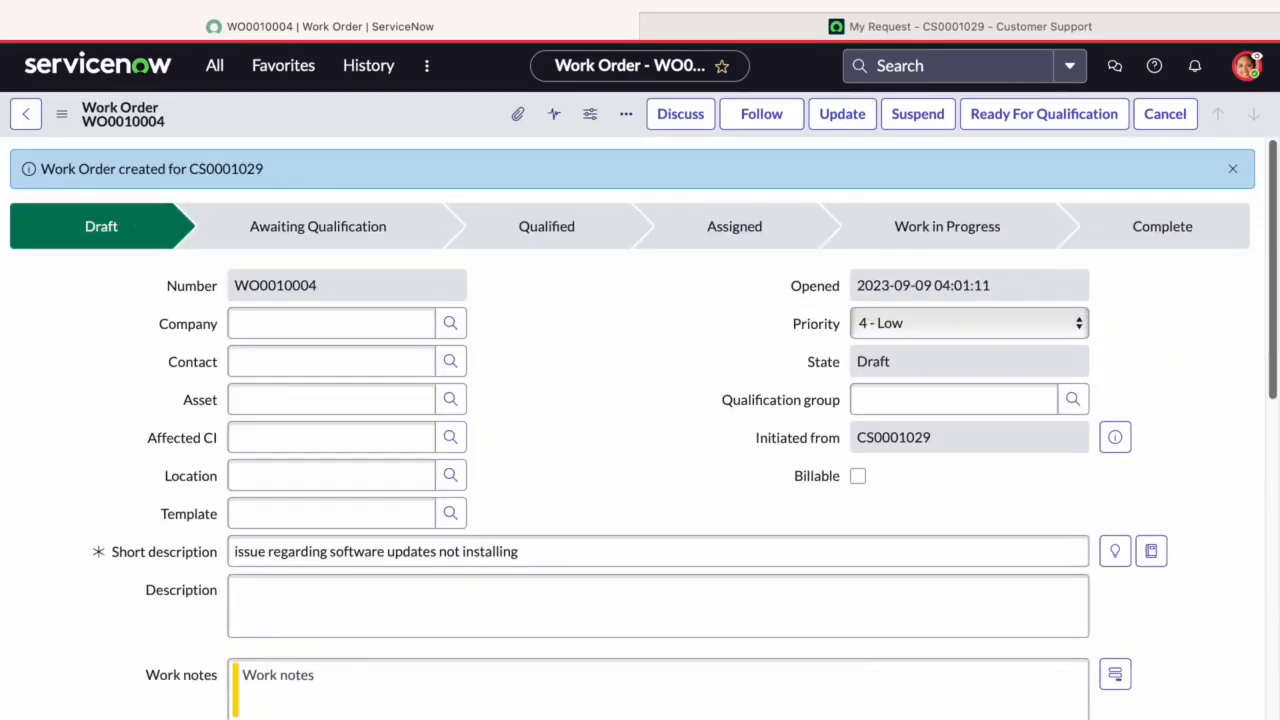